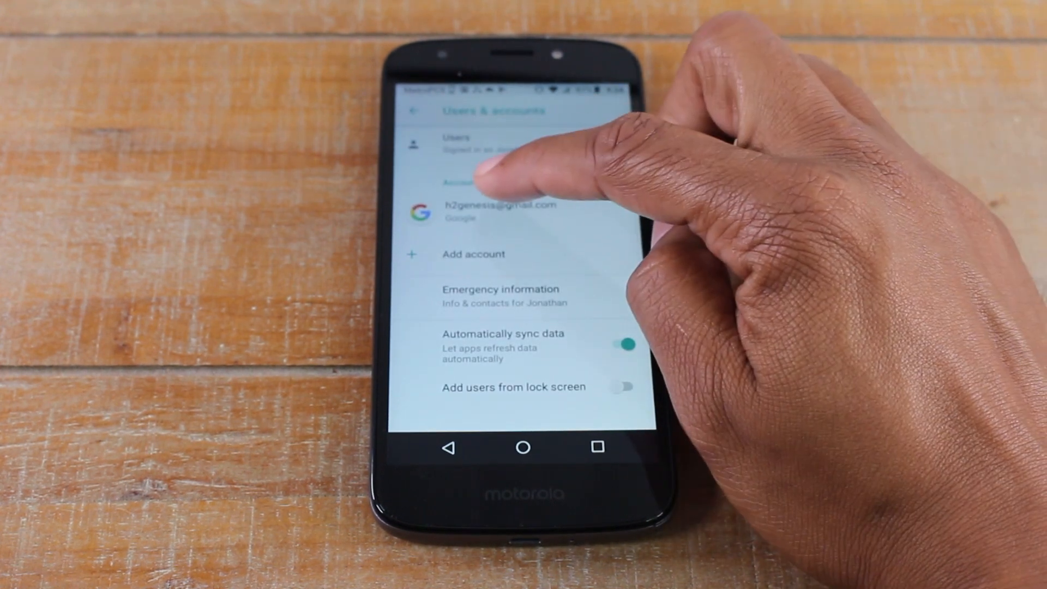
# Open the Google account under Users & accounts and remove it from the phone.
pyautogui.click(492, 210)
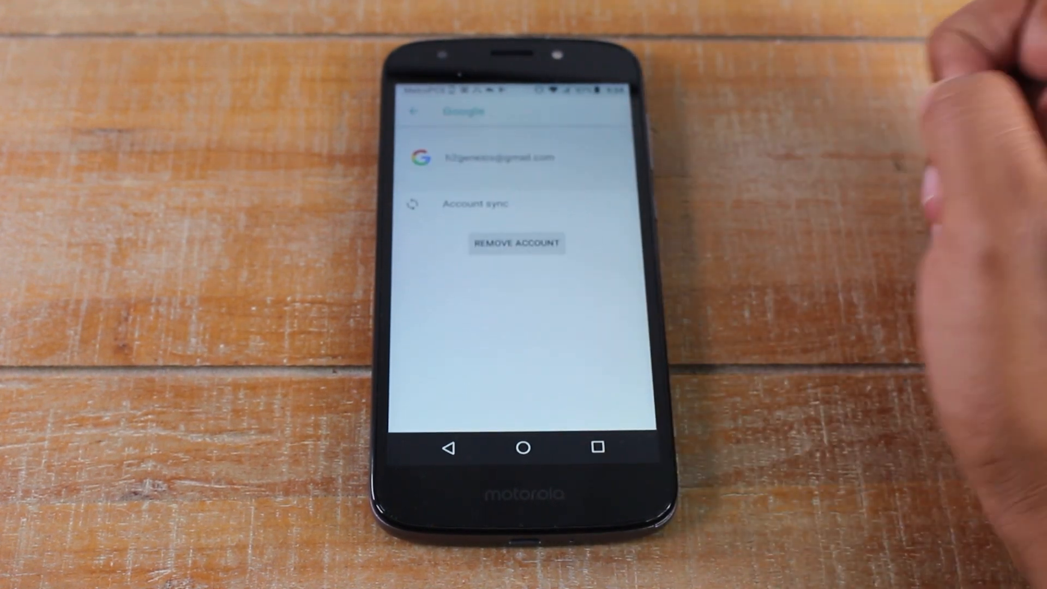
pyautogui.click(516, 243)
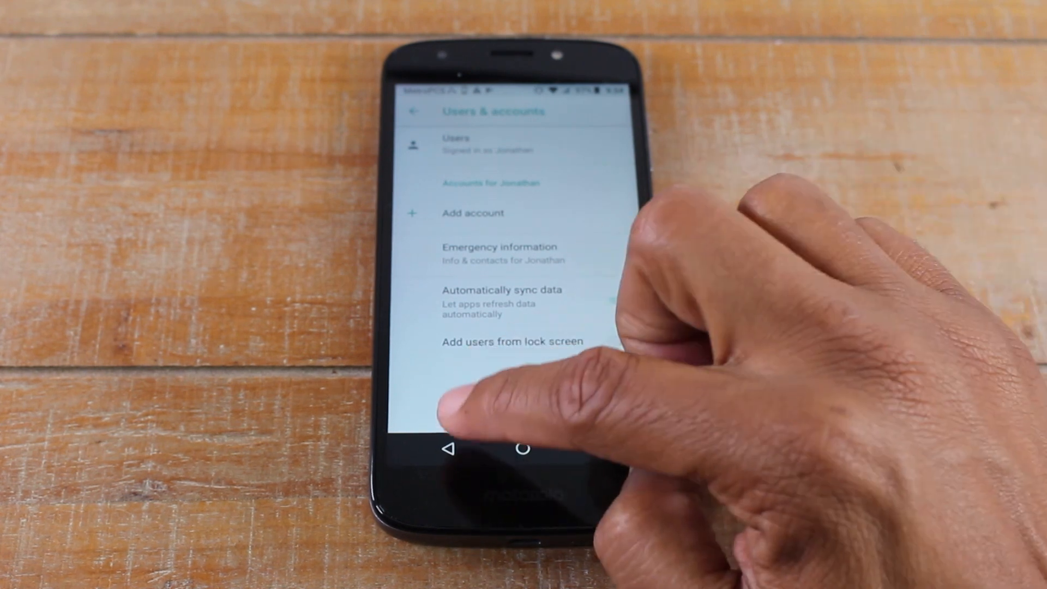
# Go back from the accounts page to the main Settings menu.
pyautogui.click(415, 111)
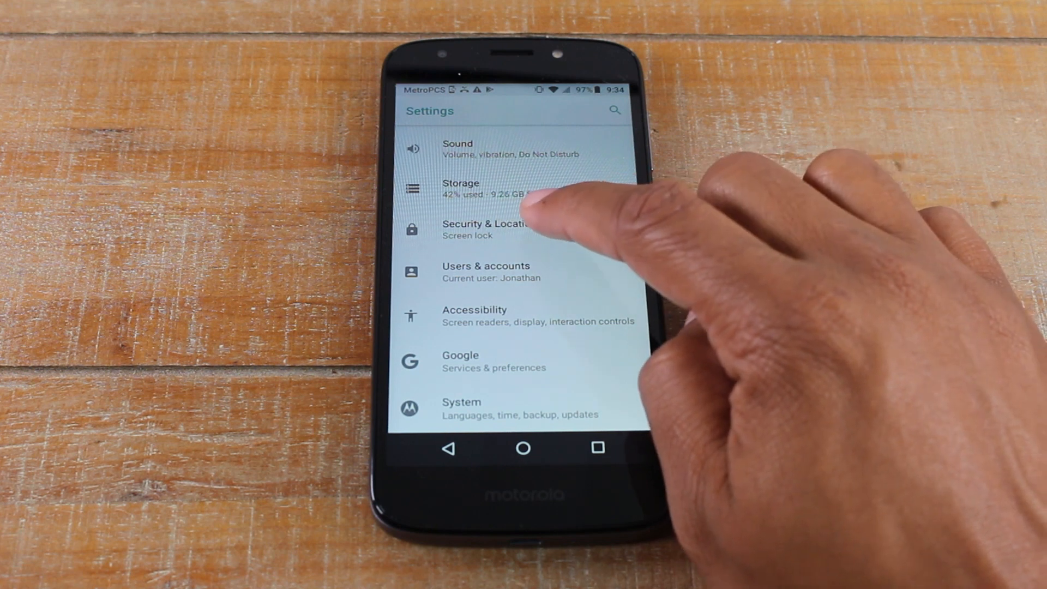
# Open Security & Location and scroll through its settings.
pyautogui.click(483, 229)
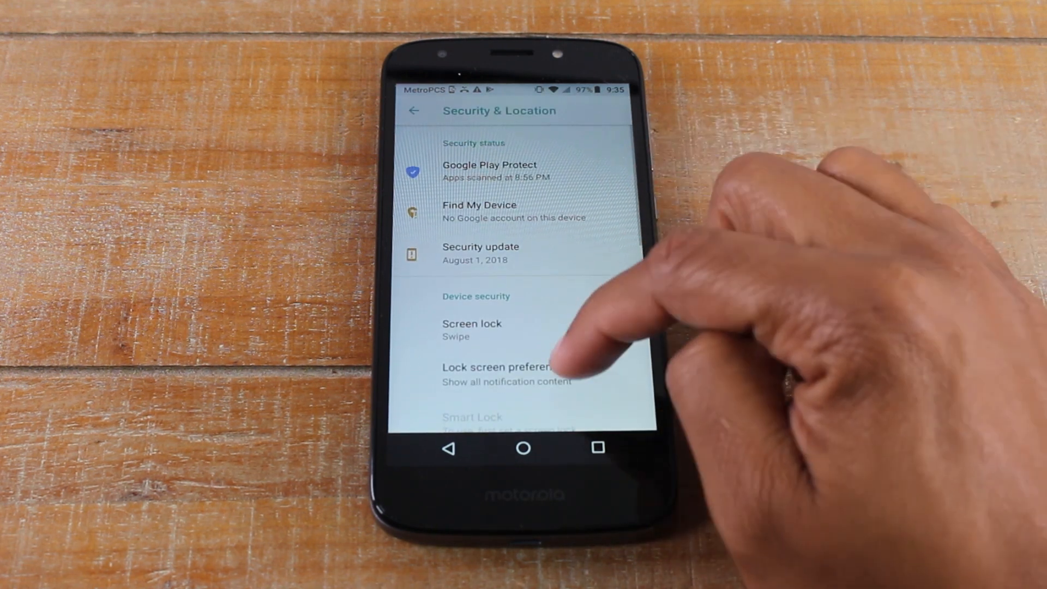
pyautogui.scroll(-3)
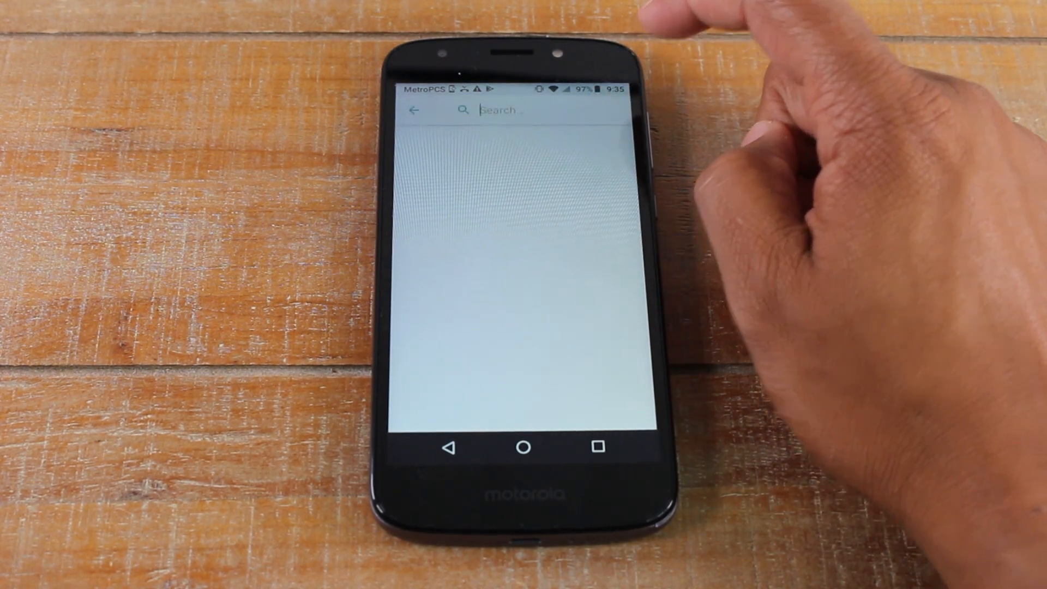
# Search settings for 'reset' and confirm Factory data reset with ERASE EVERYTHING.
pyautogui.click(499, 110)
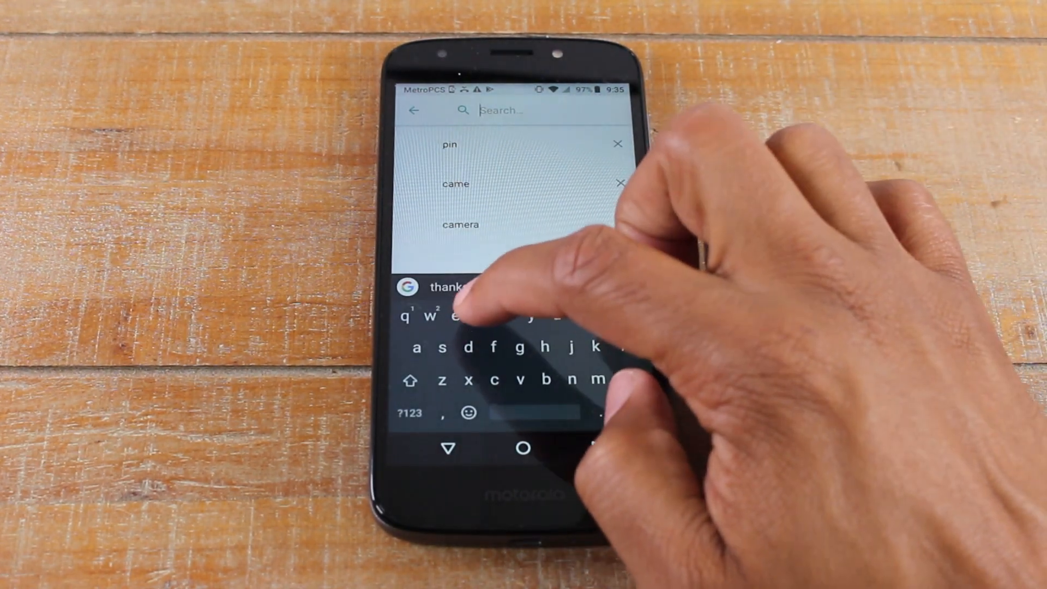
pyautogui.write('reset')
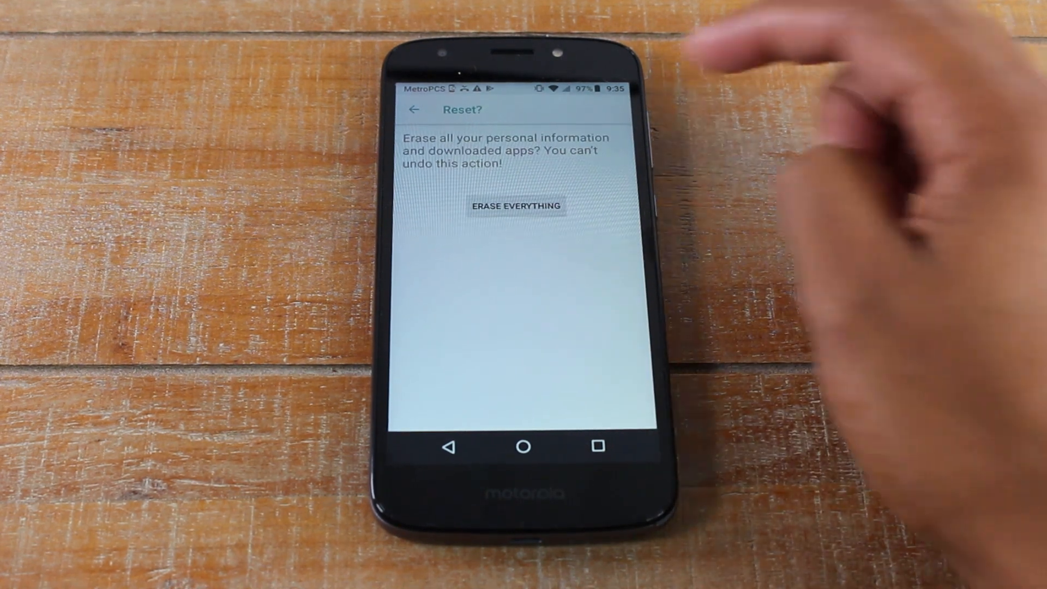
pyautogui.click(515, 206)
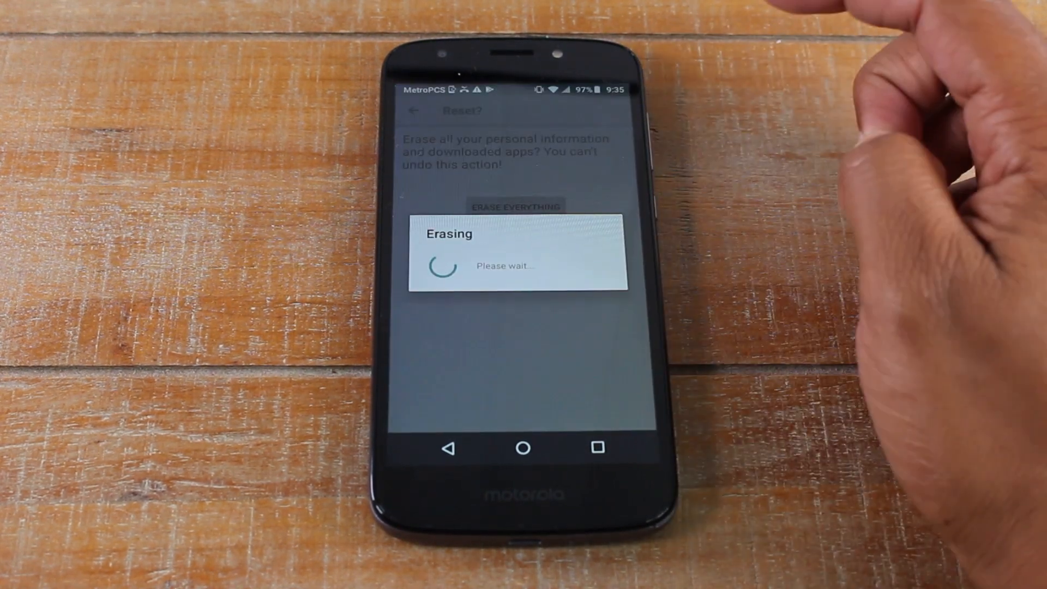